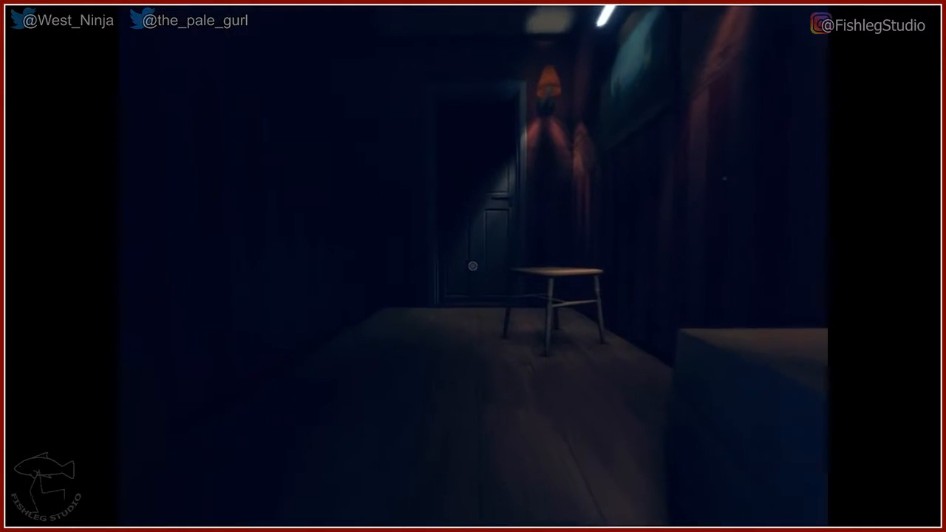
mouse_move(473, 266)
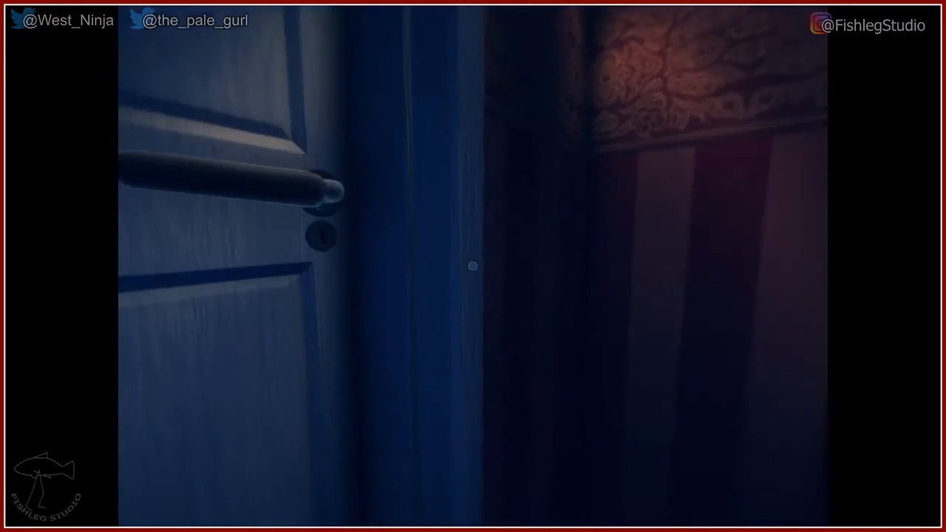
mouse_move(473, 266)
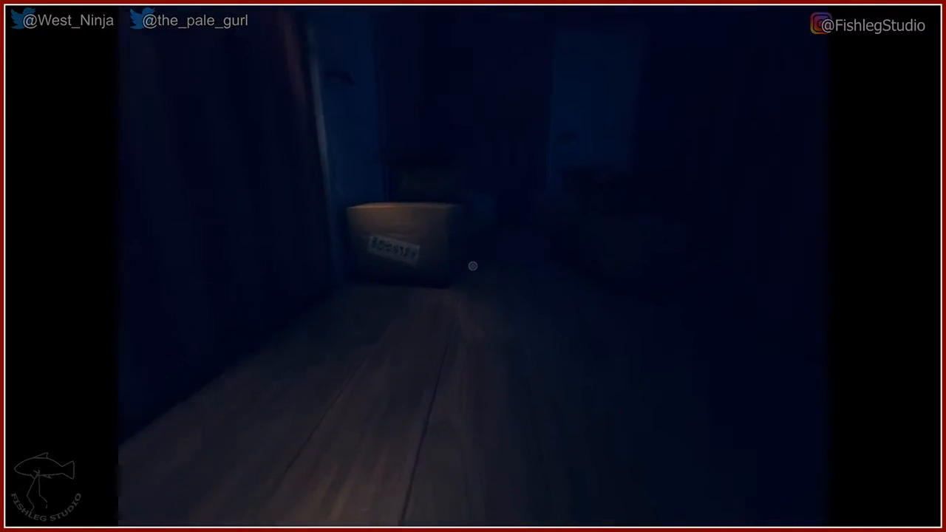
mouse_move(473, 266)
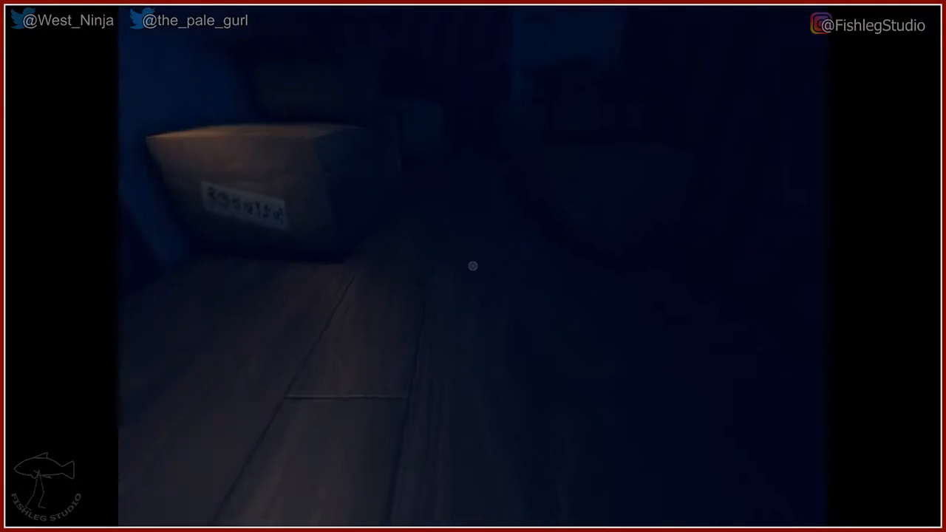
mouse_move(473, 266)
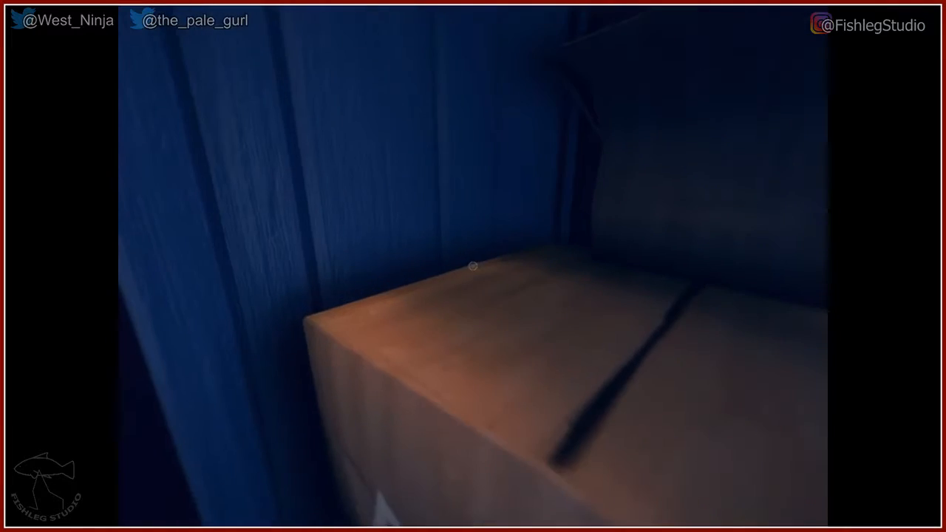
mouse_move(473, 266)
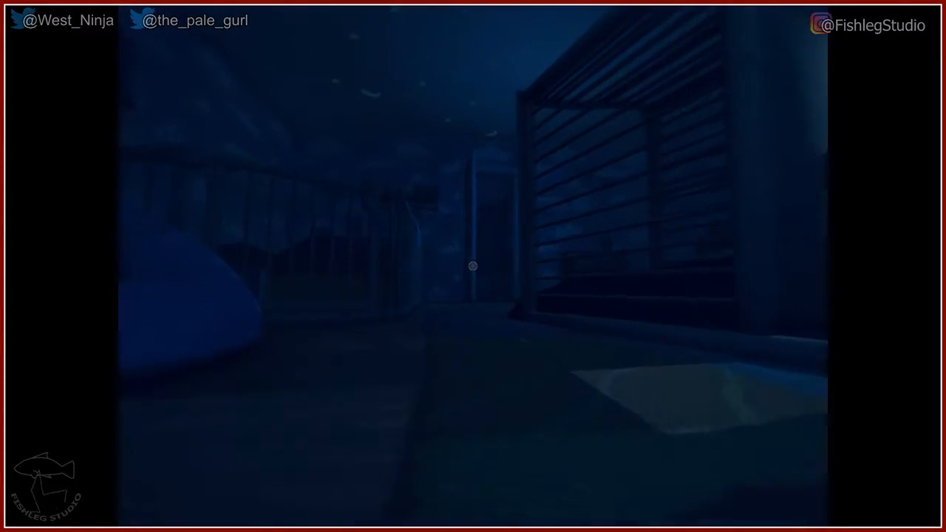
mouse_move(474, 266)
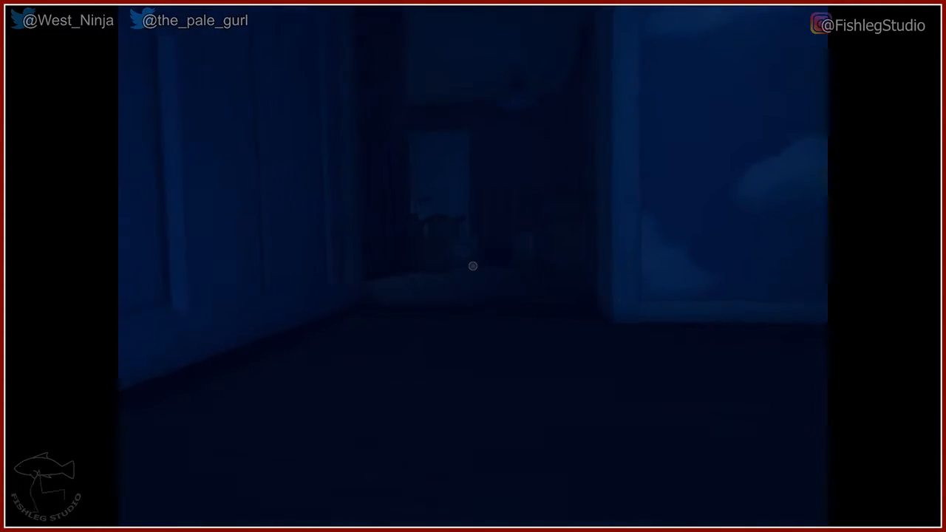
mouse_move(473, 266)
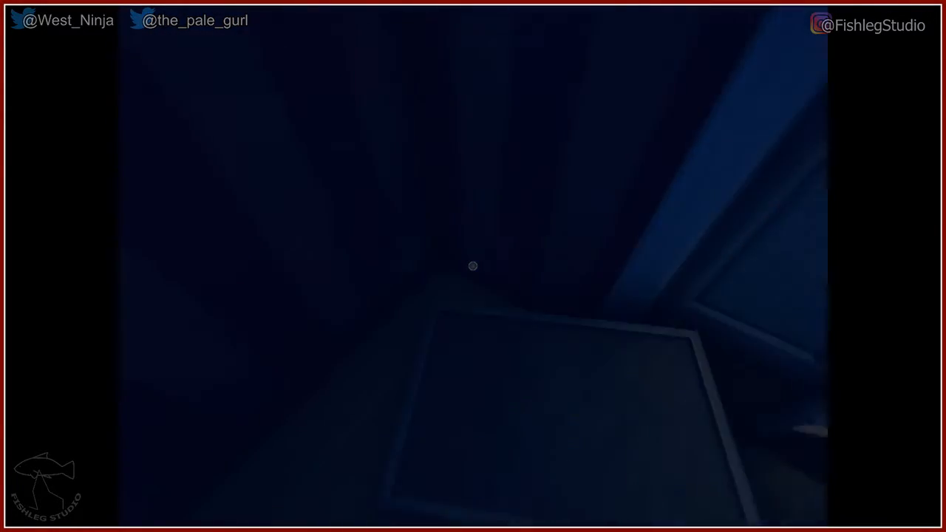
mouse_move(473, 266)
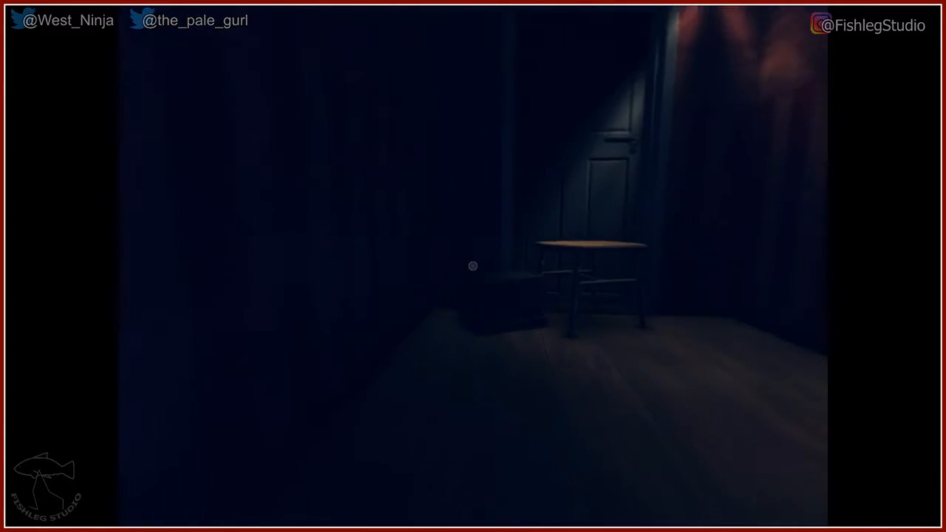
mouse_move(473, 267)
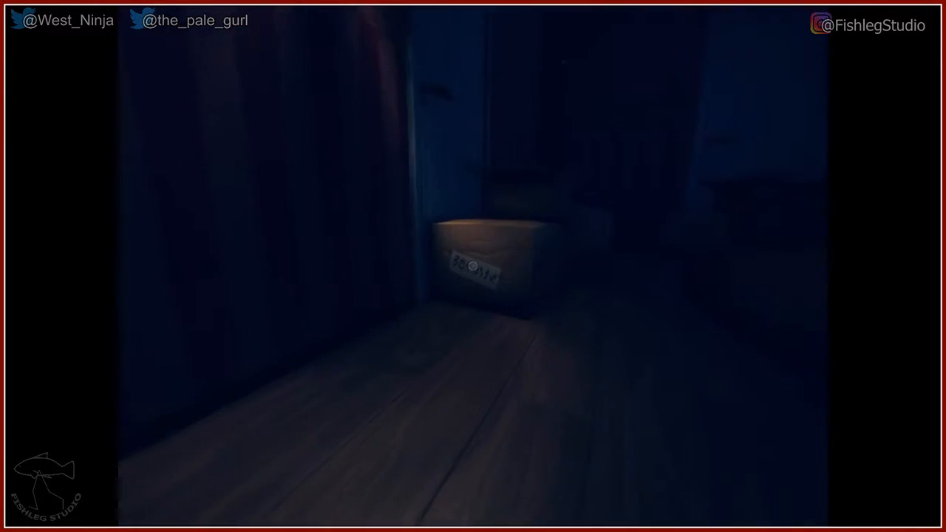
mouse_move(474, 266)
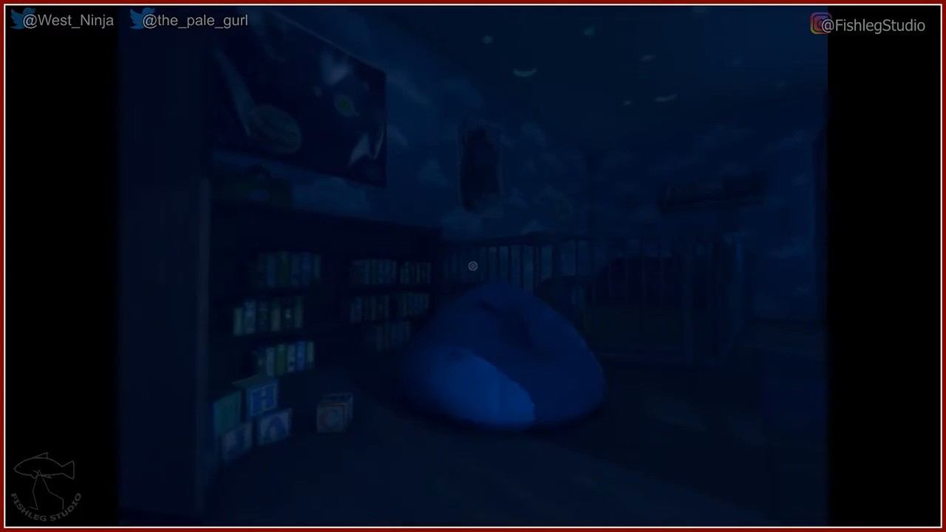
mouse_move(474, 267)
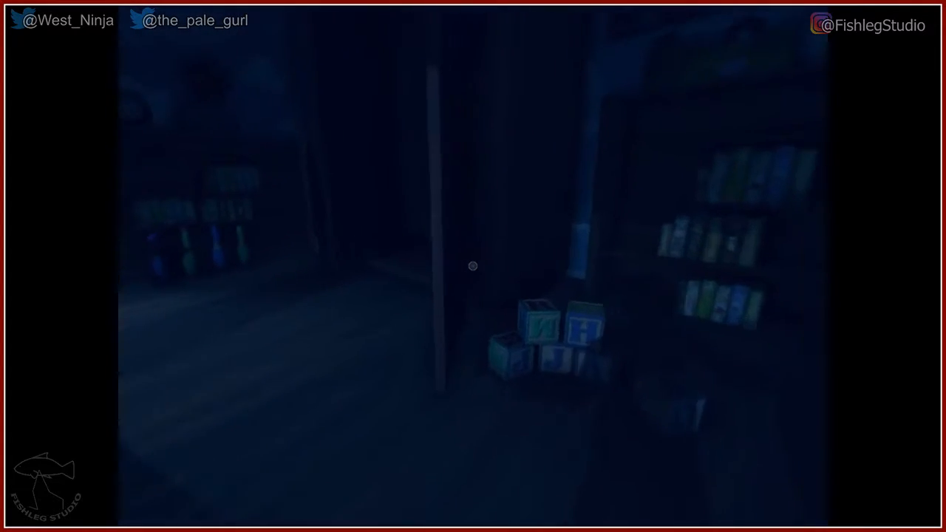
mouse_move(474, 267)
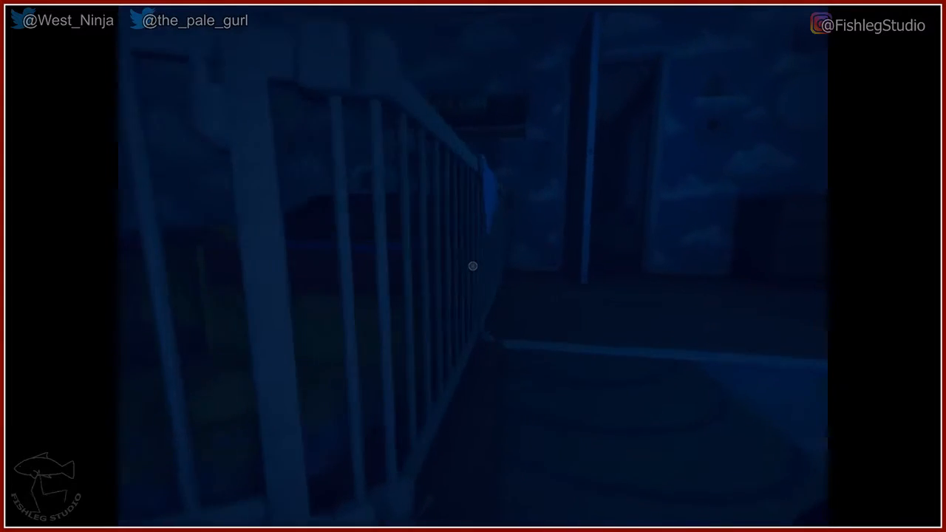
mouse_move(473, 267)
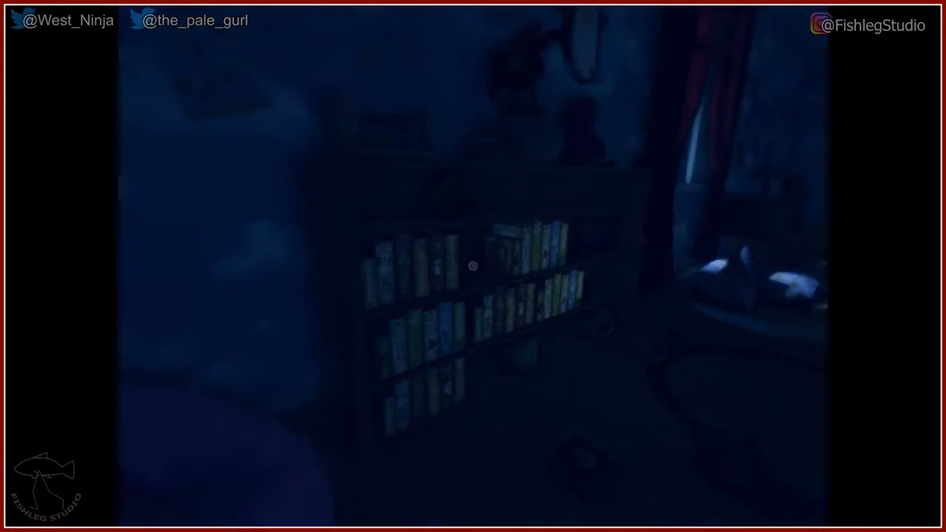
mouse_move(473, 266)
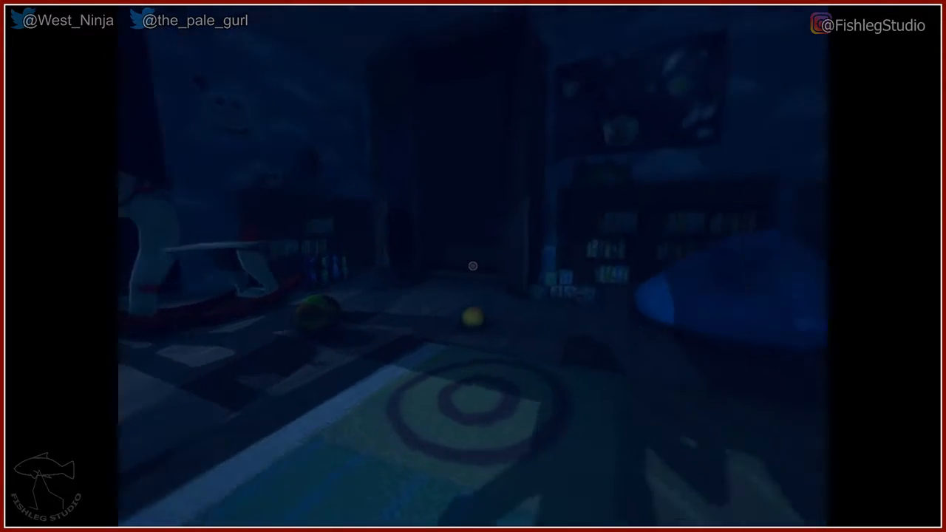
mouse_move(474, 266)
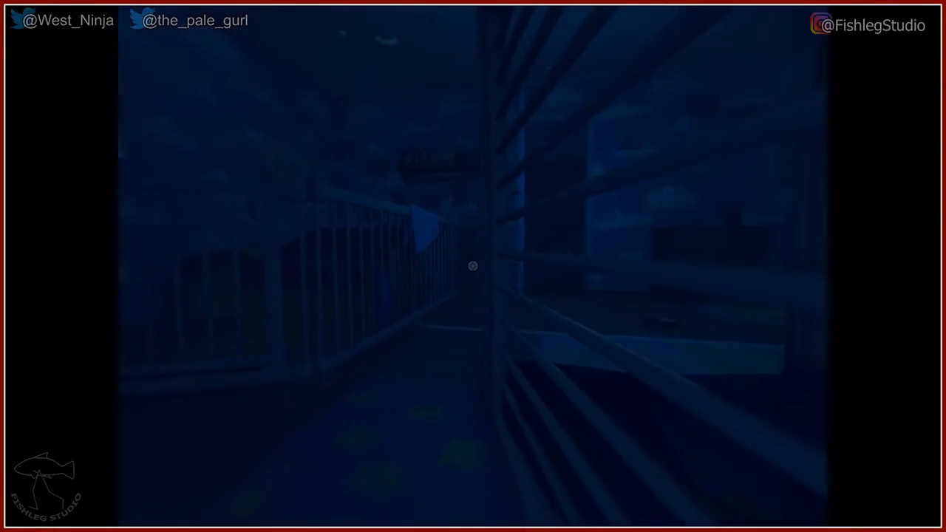
mouse_move(474, 266)
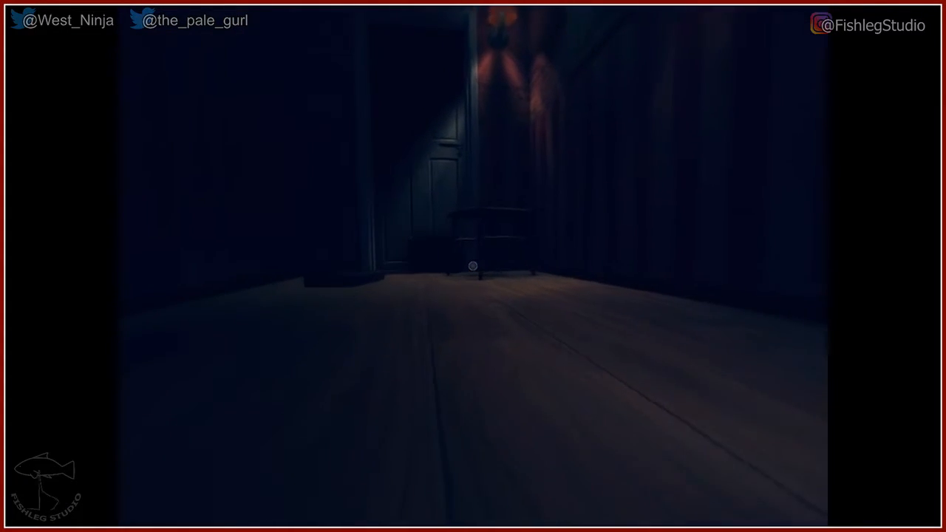
mouse_move(474, 266)
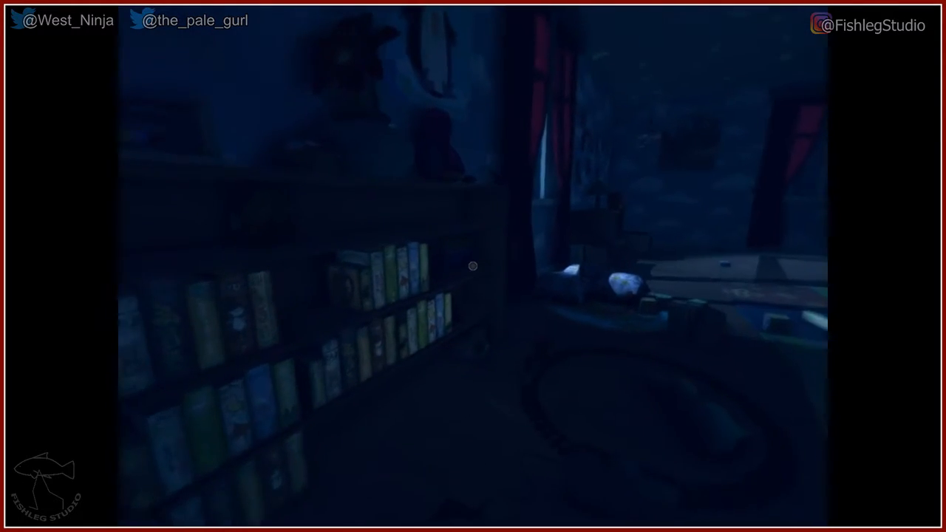
mouse_move(473, 266)
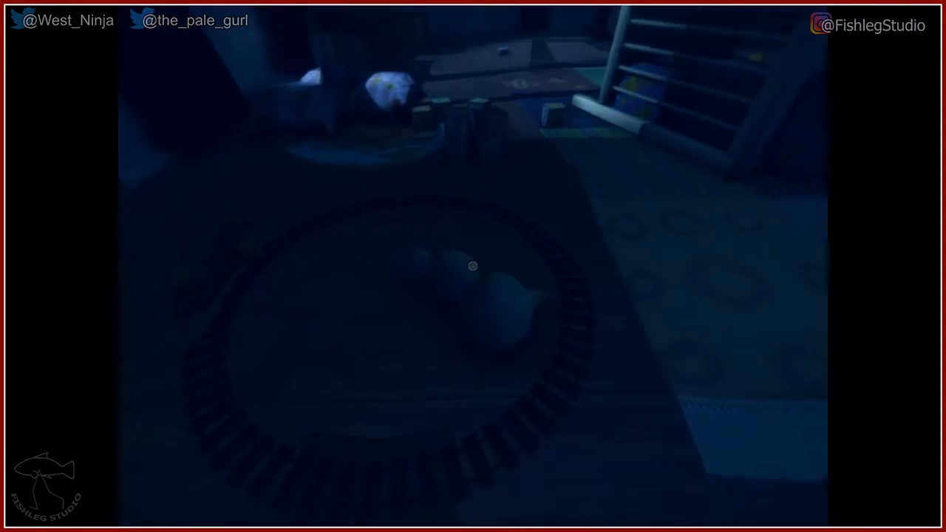
mouse_move(473, 266)
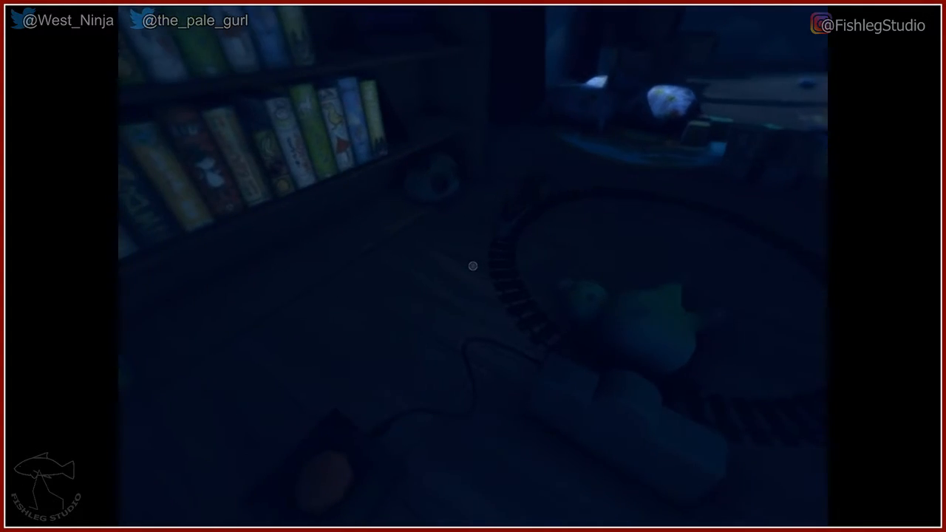
mouse_move(473, 266)
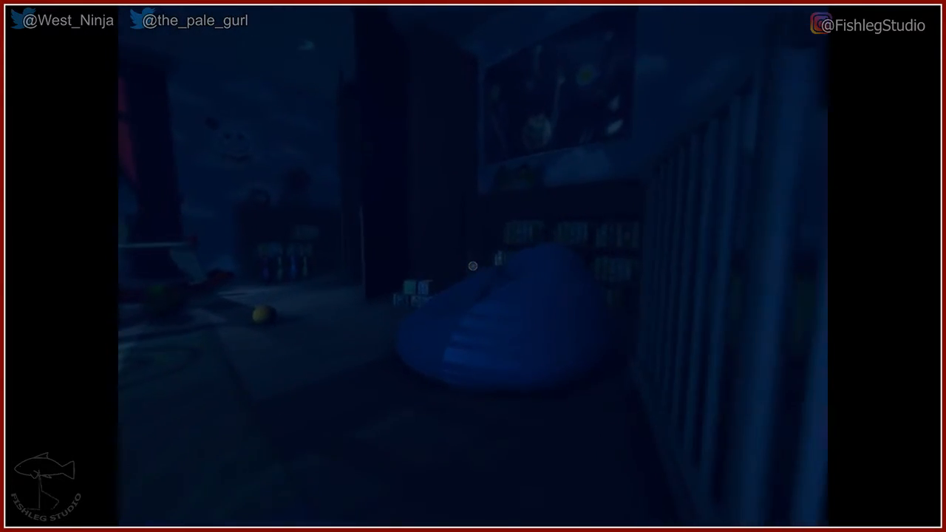
mouse_move(473, 266)
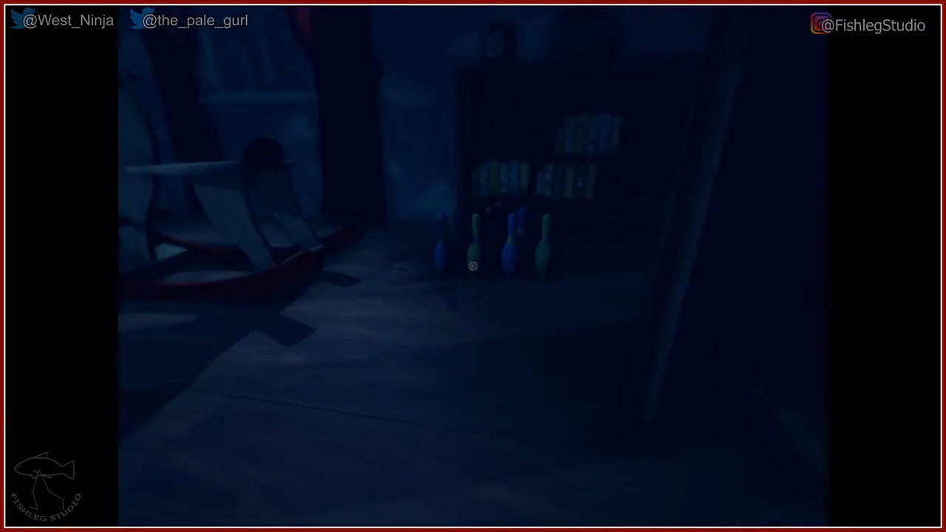
mouse_move(473, 266)
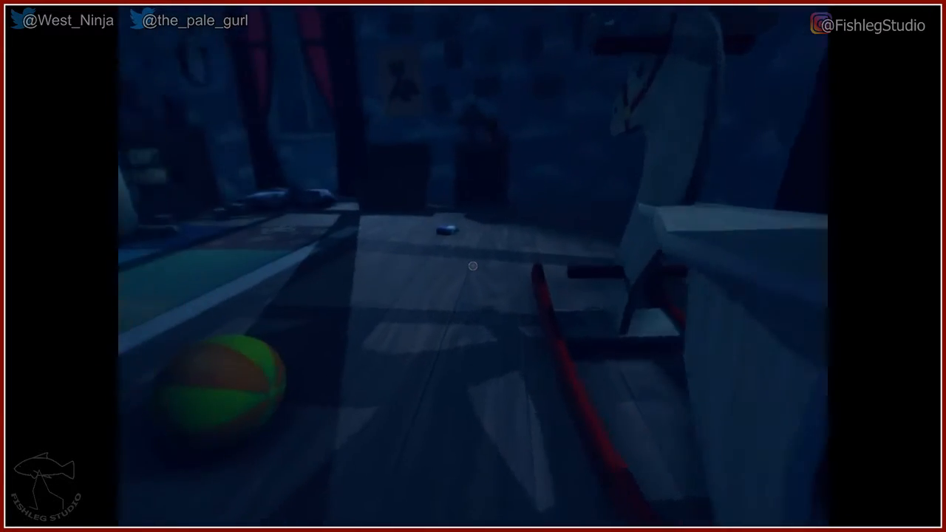
mouse_move(473, 266)
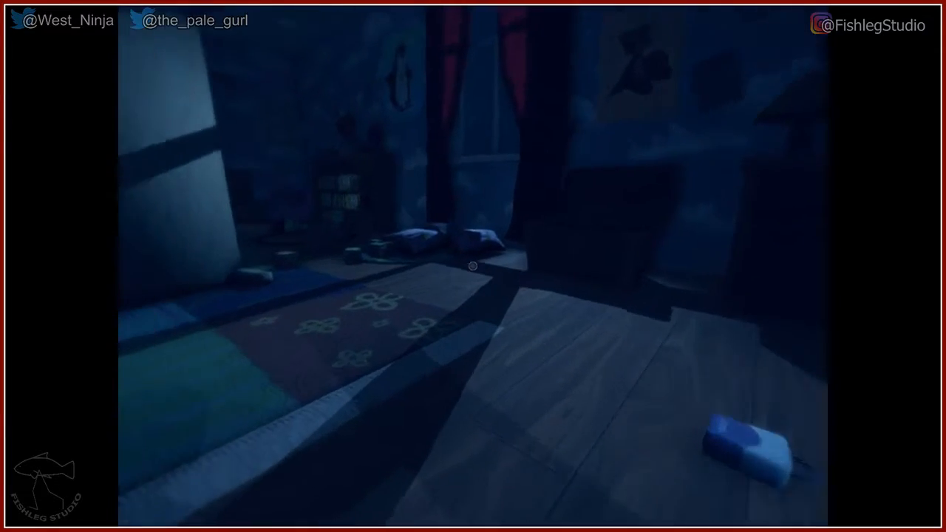
mouse_move(473, 266)
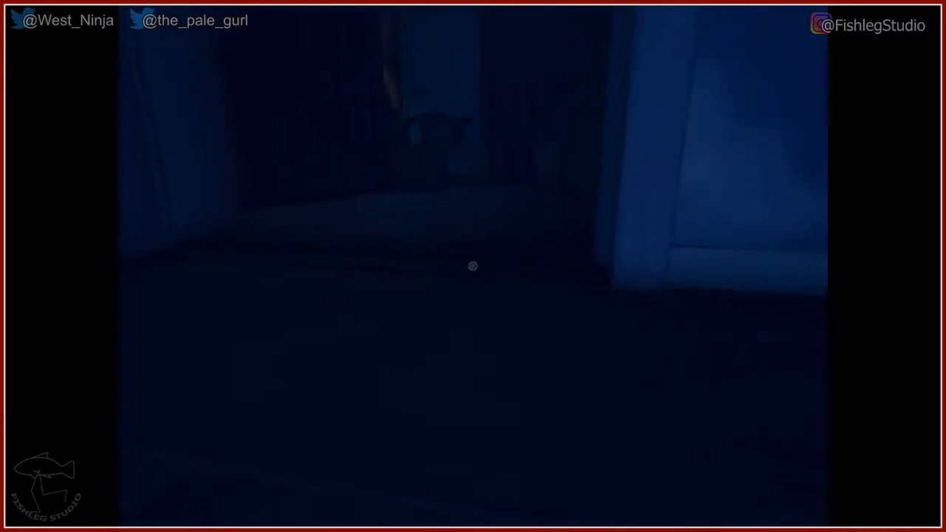
mouse_move(474, 267)
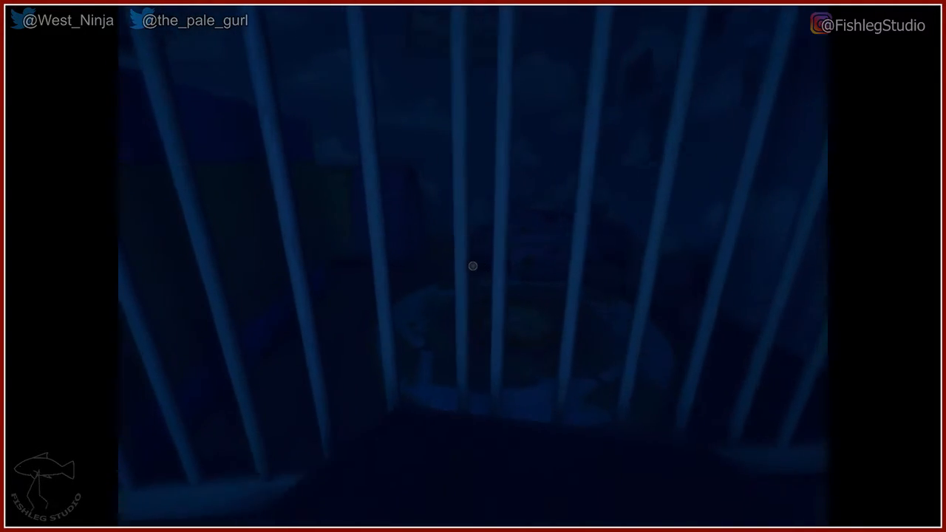
mouse_move(473, 266)
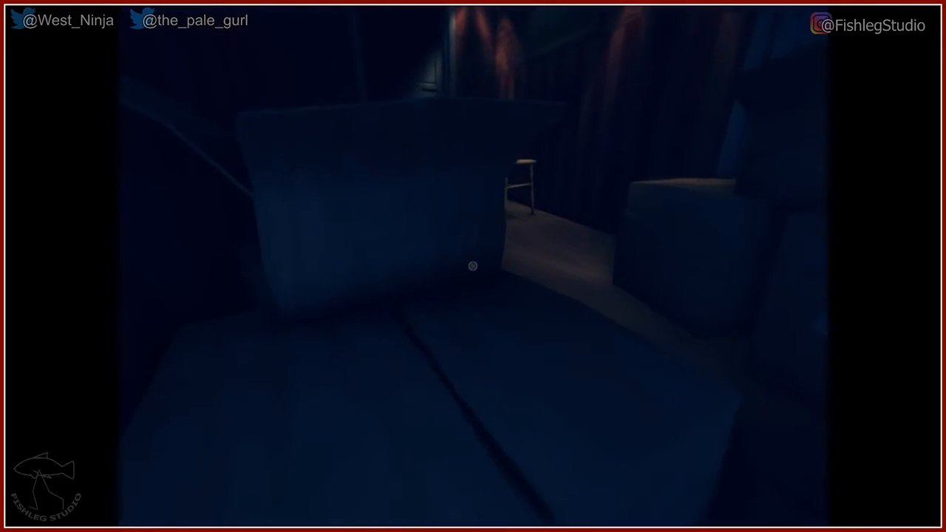
mouse_move(473, 266)
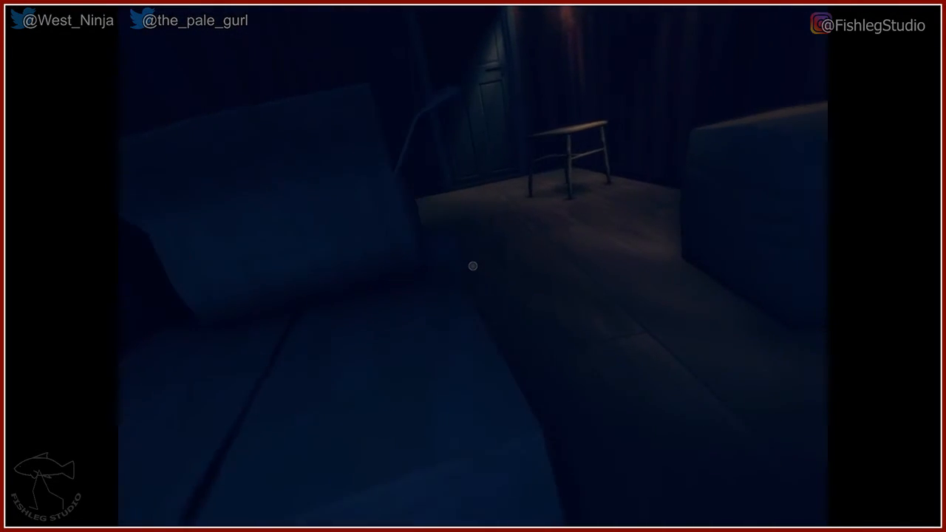
mouse_move(473, 267)
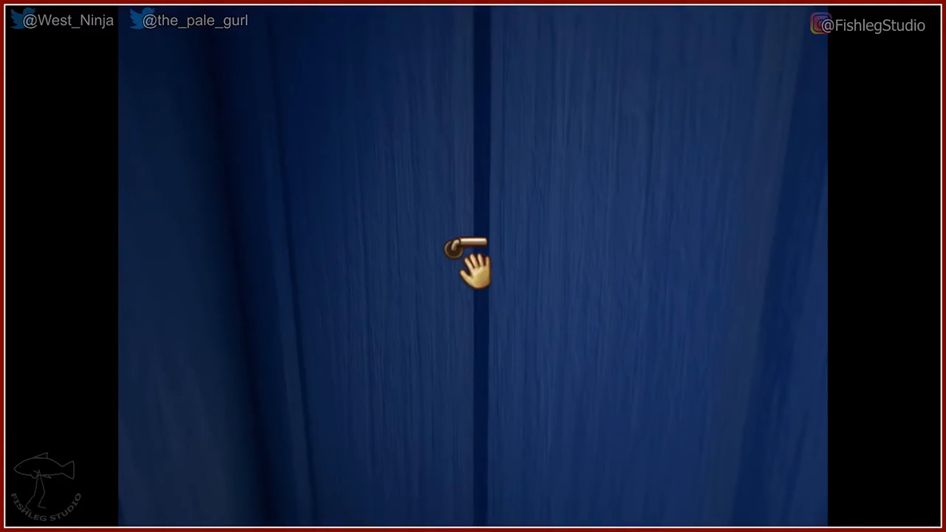
click(472, 263)
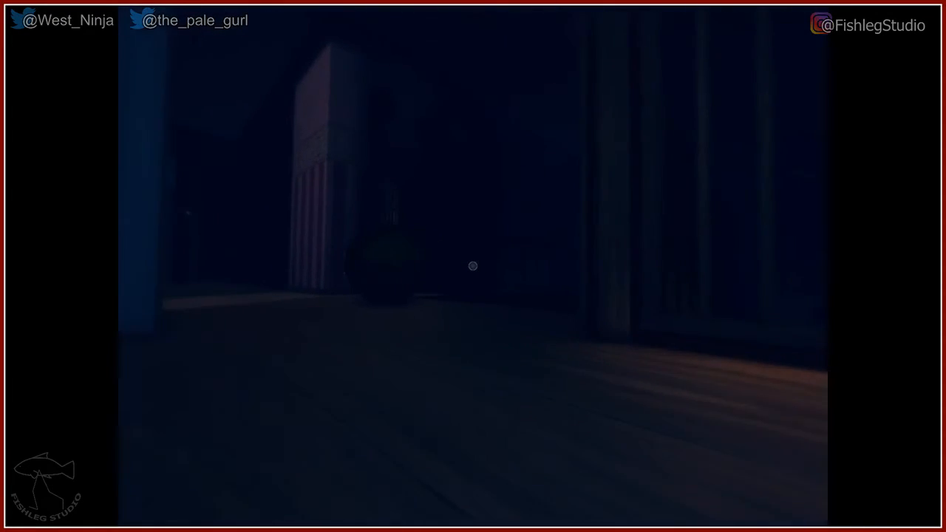
mouse_move(473, 266)
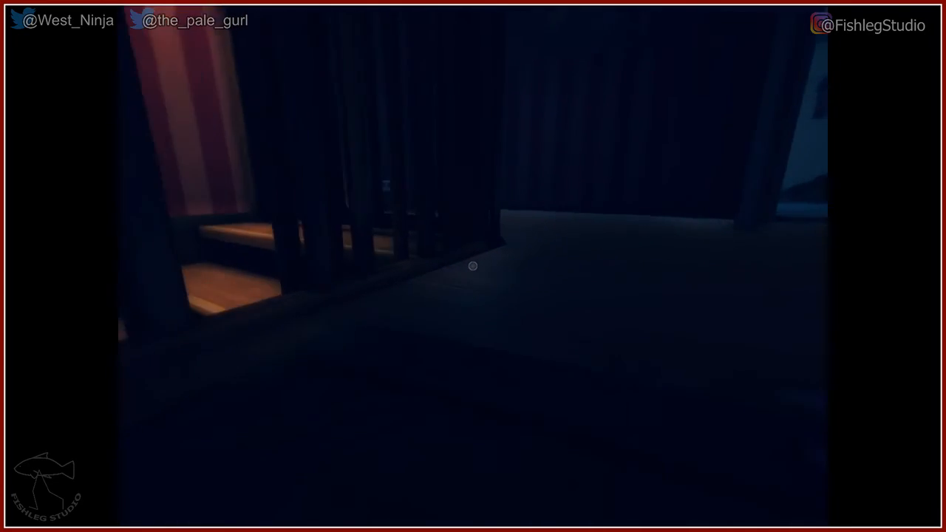
mouse_move(473, 266)
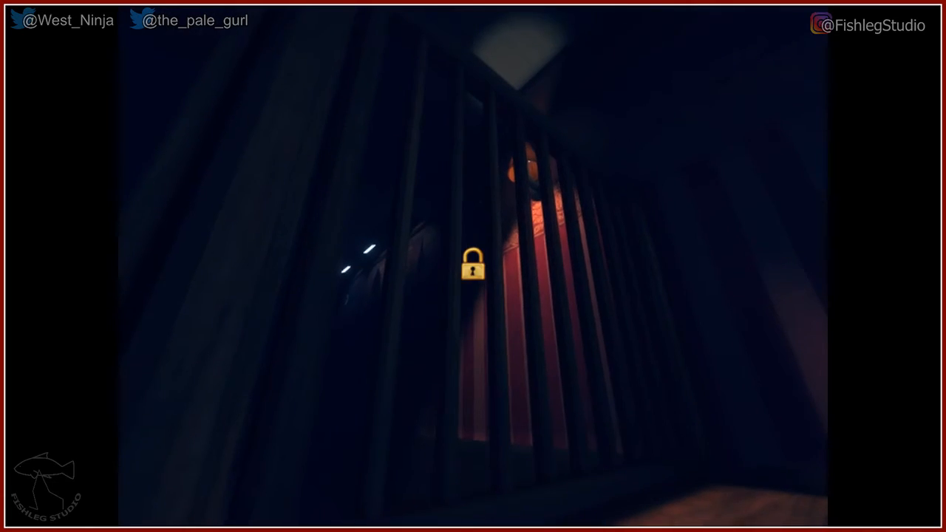
mouse_move(473, 266)
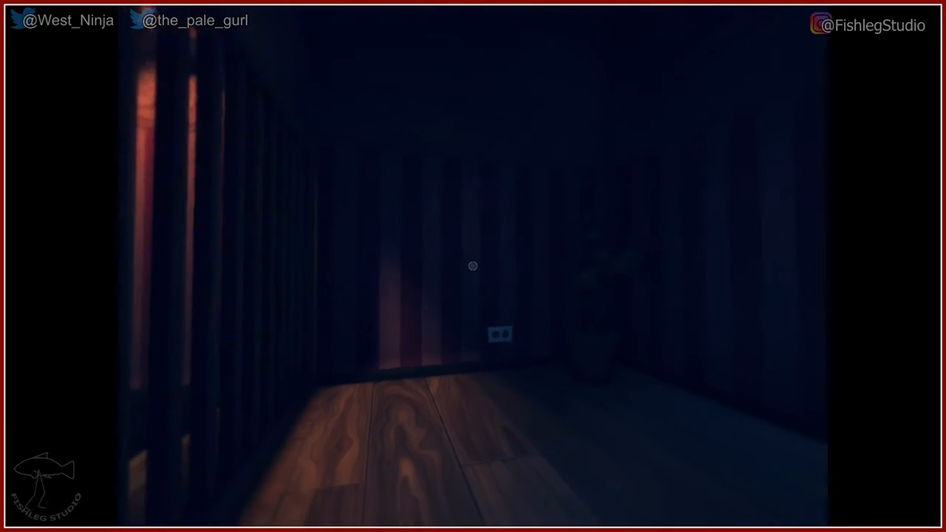
mouse_move(473, 266)
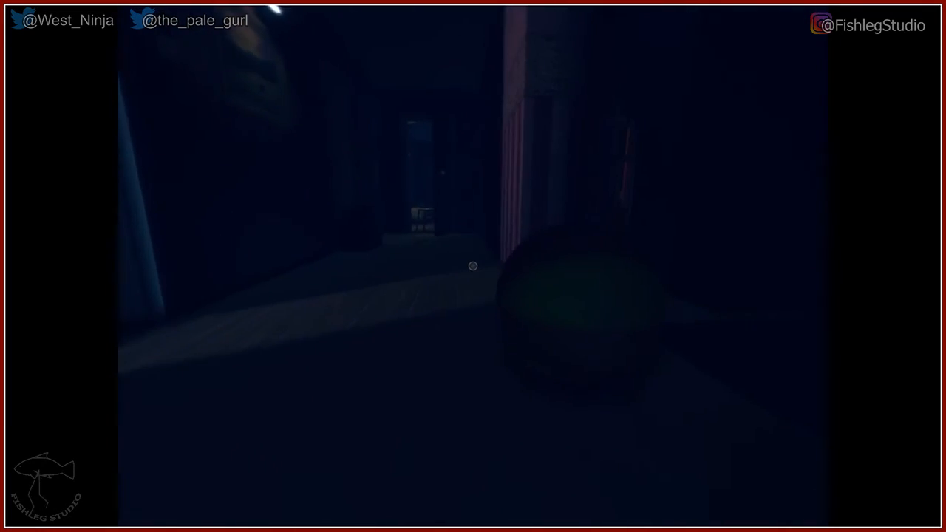
mouse_move(473, 267)
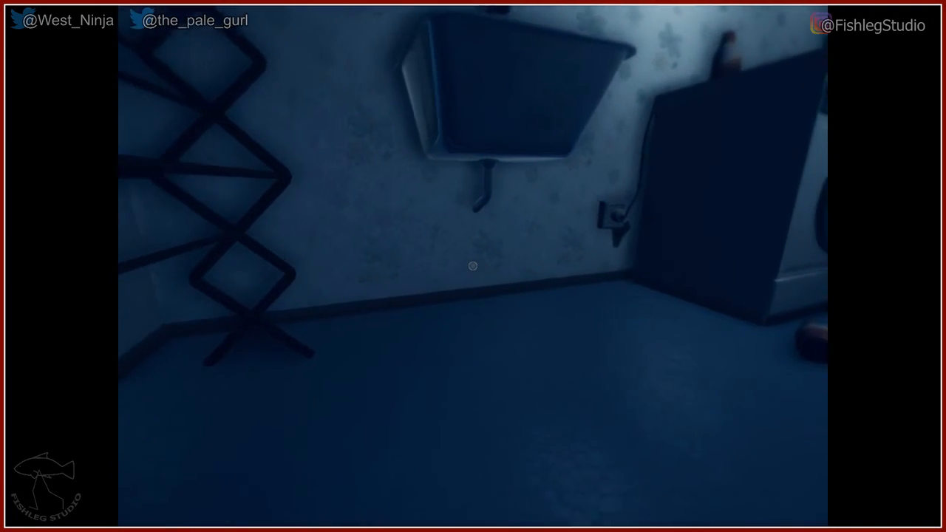
mouse_move(473, 266)
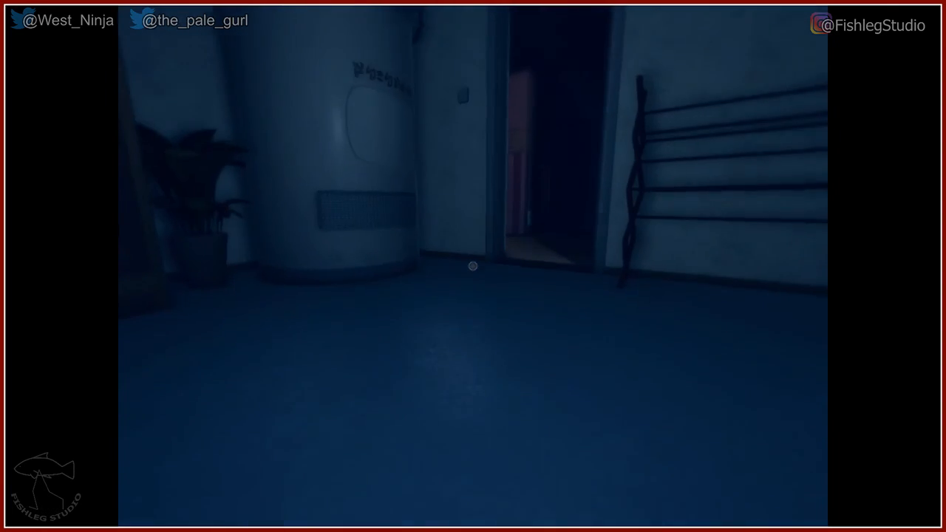
mouse_move(473, 267)
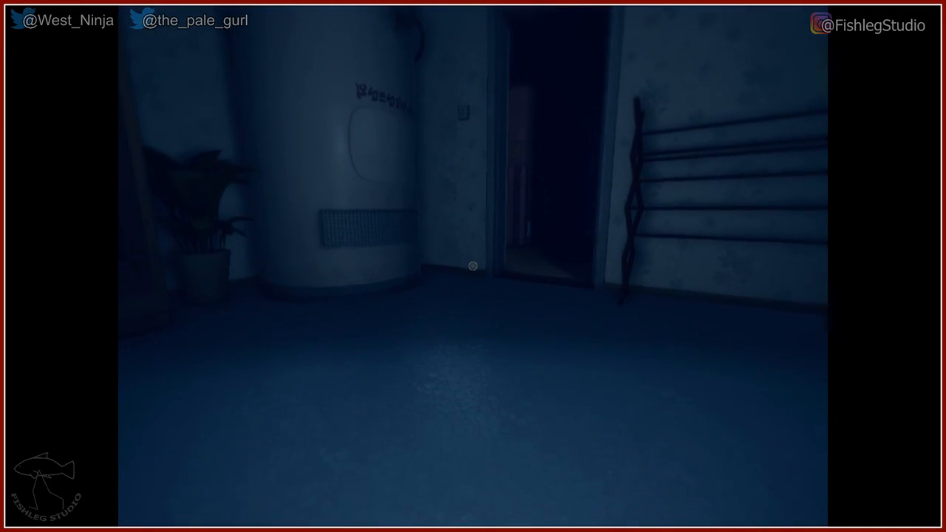
mouse_move(473, 266)
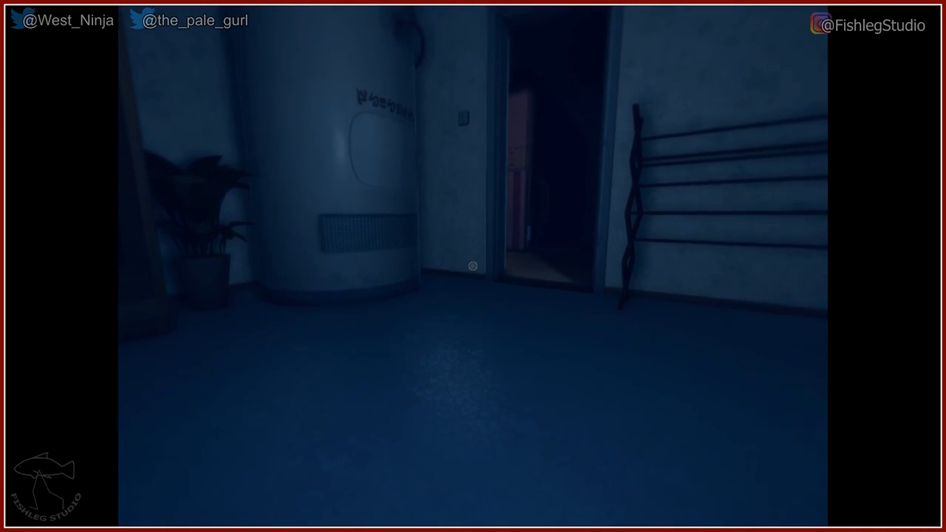